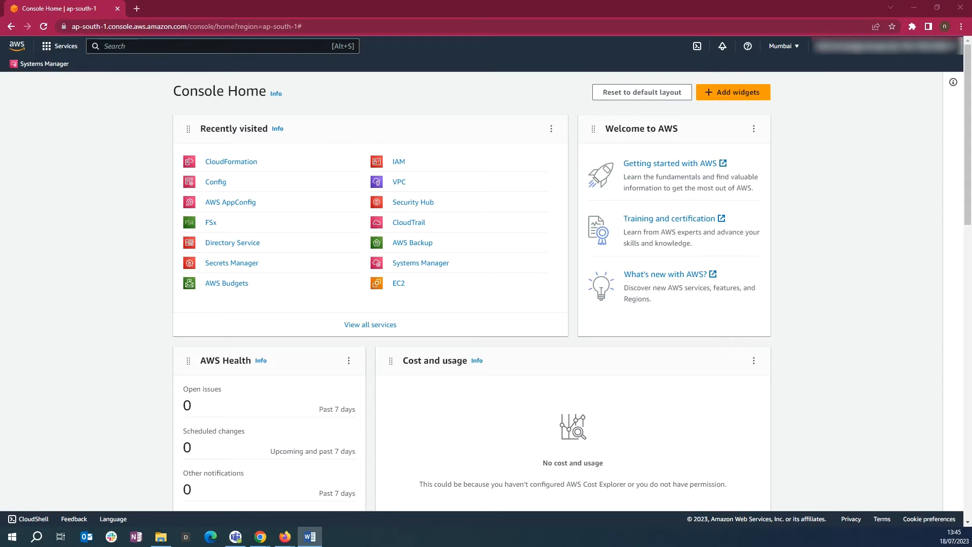
mouse_move(136, 9)
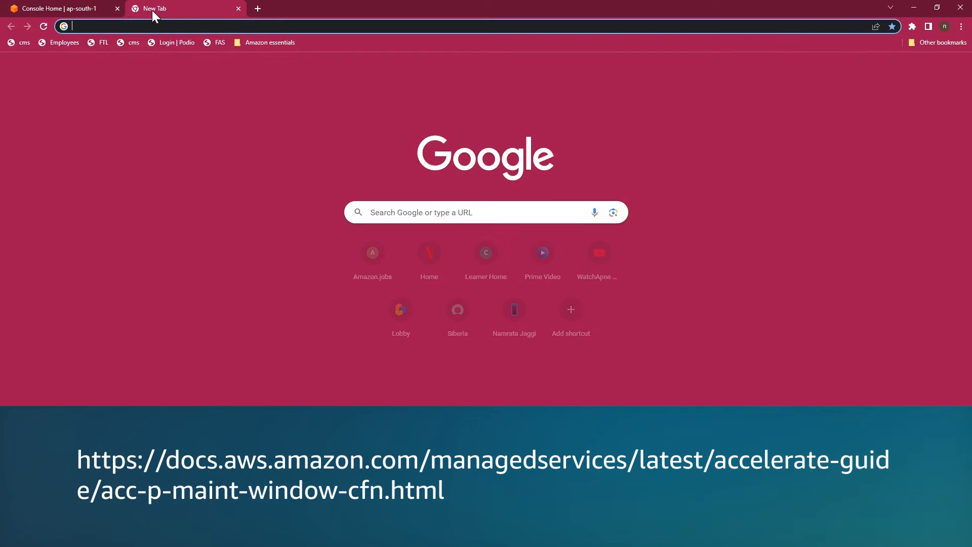
Load the AMS Accelerate guide page acc-p-maint-window-cfn.html in the new tab
type("https://docs.aws.amazon.com/managedservices/latest/accelerate-guide/acc-p-maint-window-cfn.html")
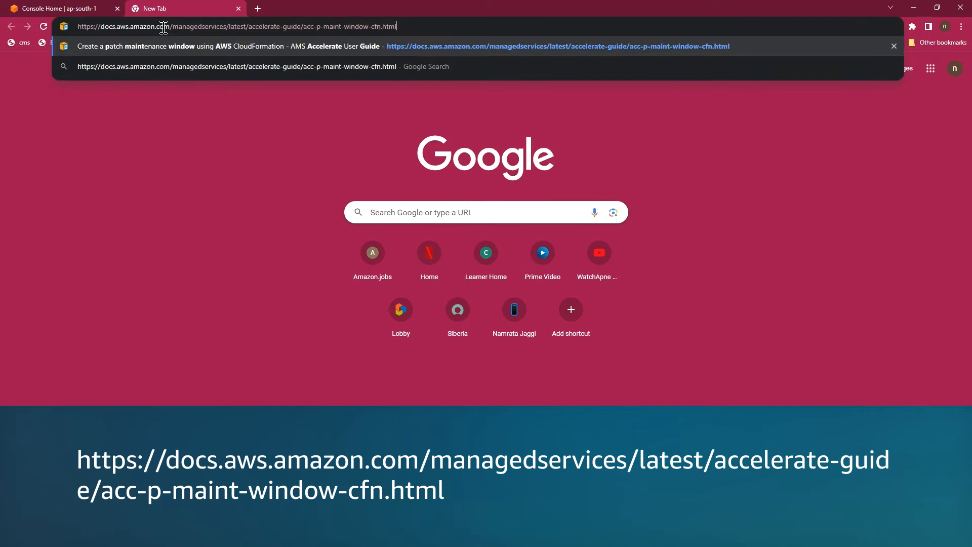
key("Enter")
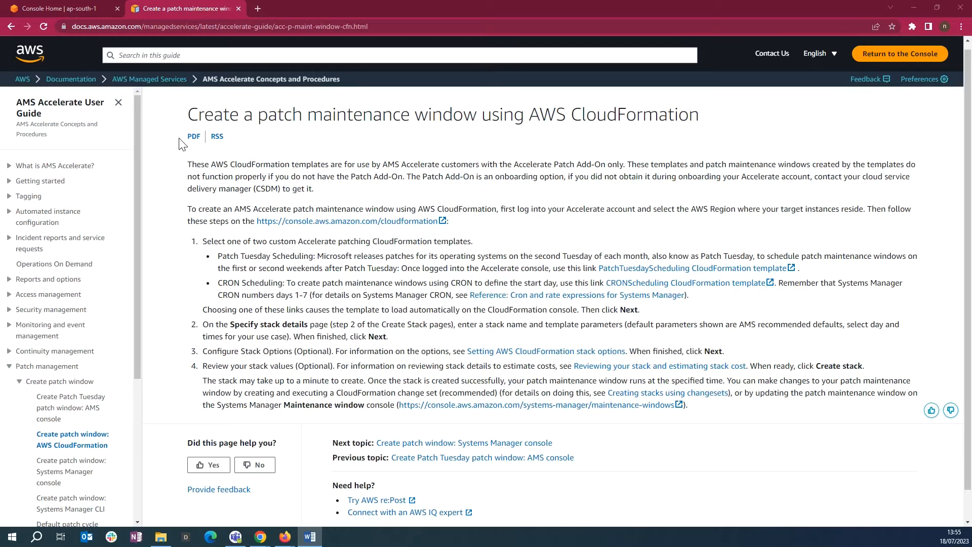
mouse_move(438, 241)
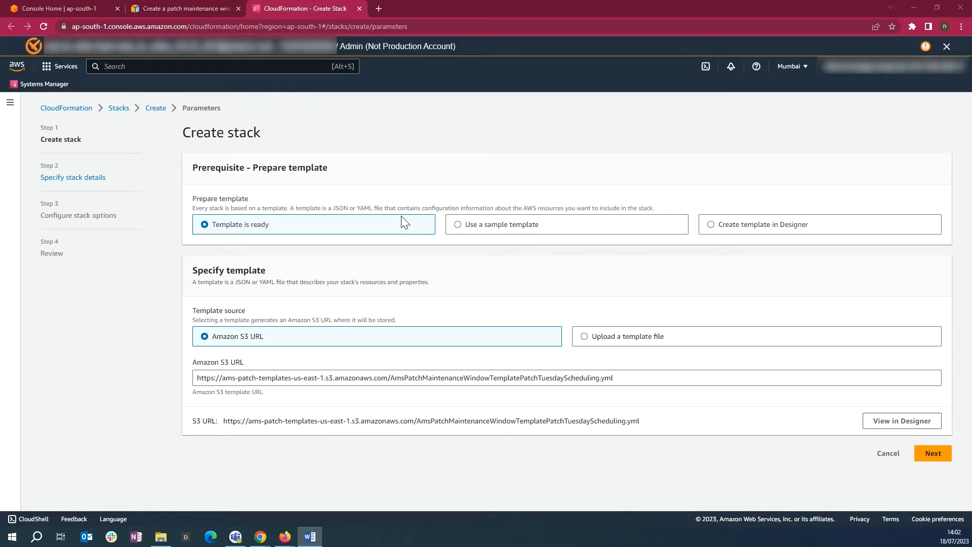
mouse_move(629, 327)
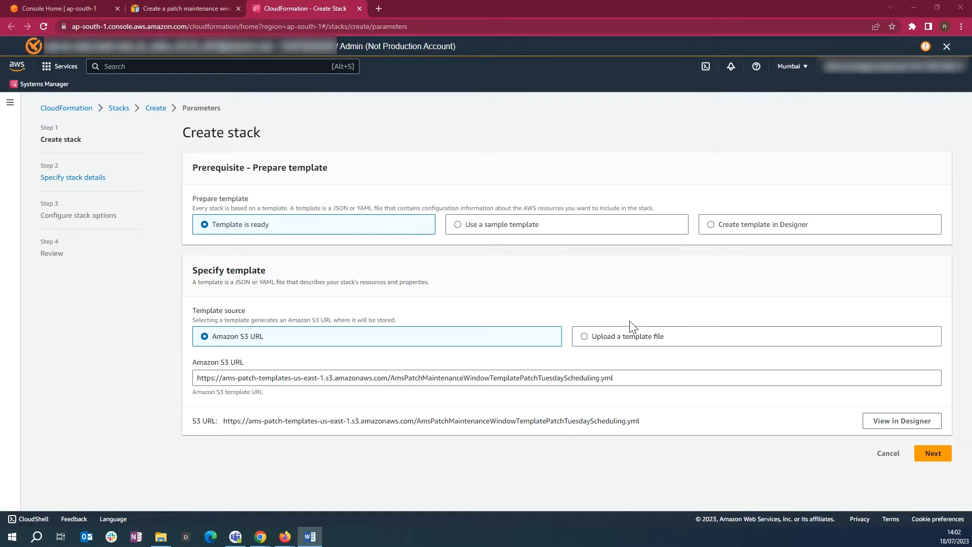
mouse_move(932, 452)
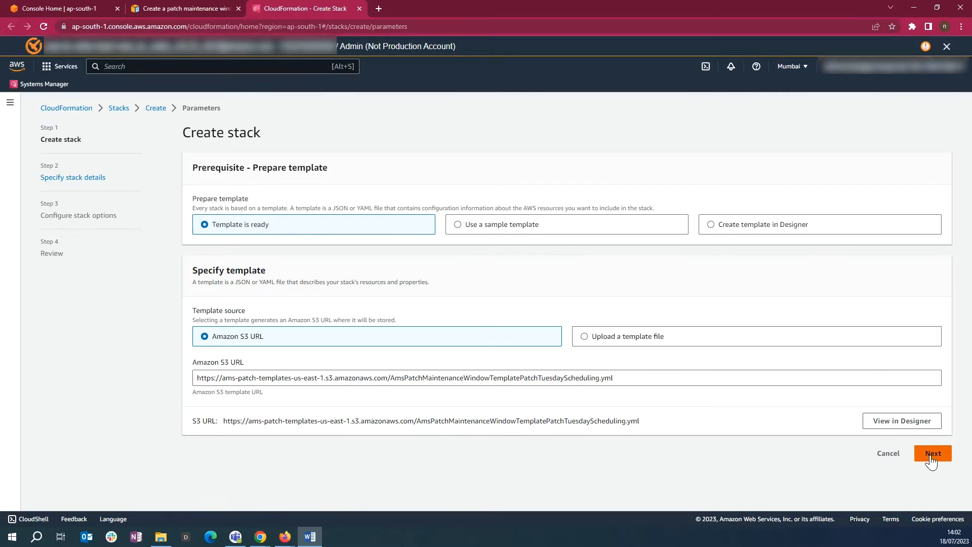
Proceed from the Patch Tuesday template and enter stack name PatchTuestday-test and window name PatchTuesday-MW
left_click(932, 453)
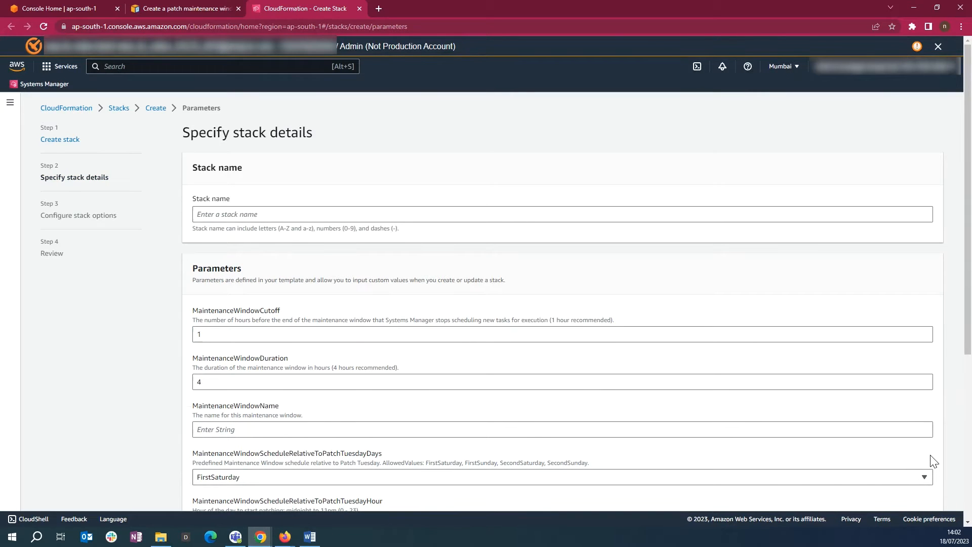
left_click(285, 214)
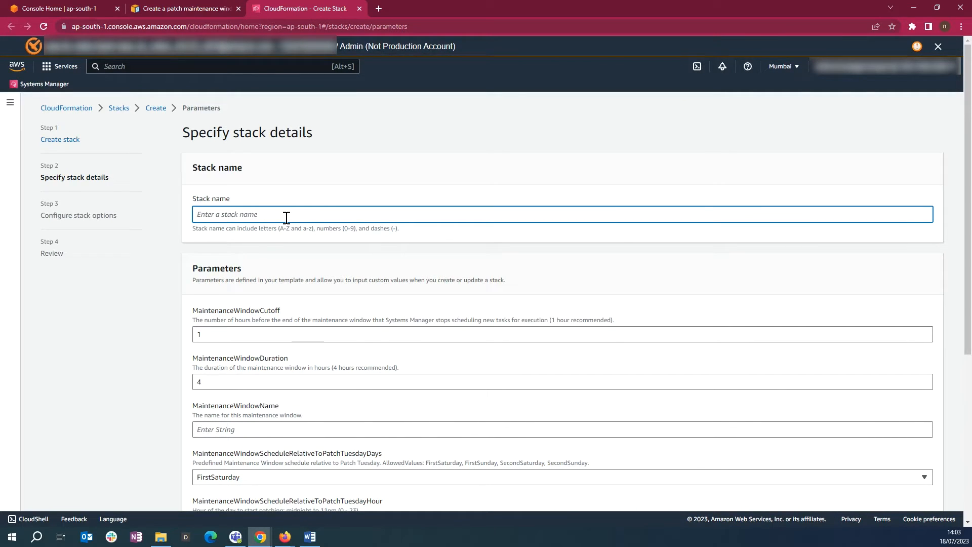
type("PatchTuestday-test")
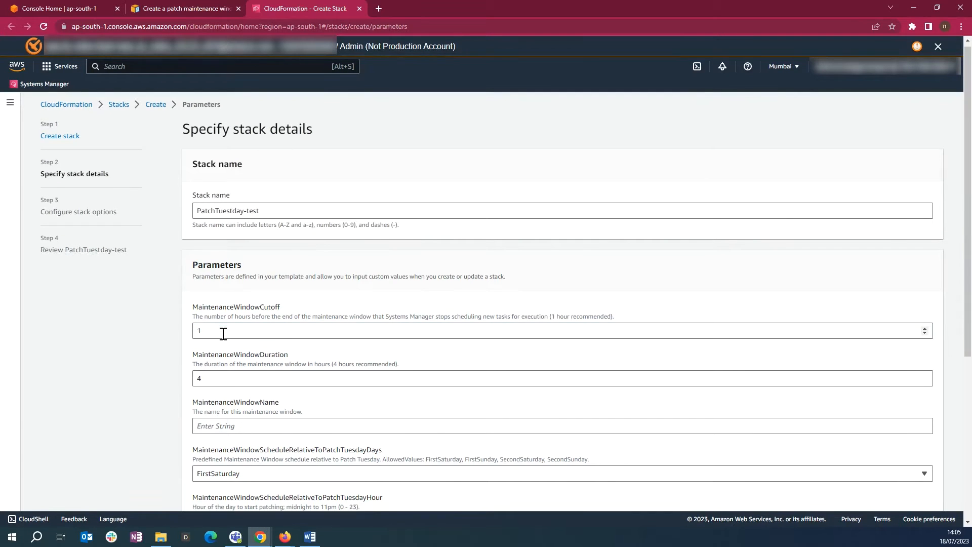
scroll("down", 3)
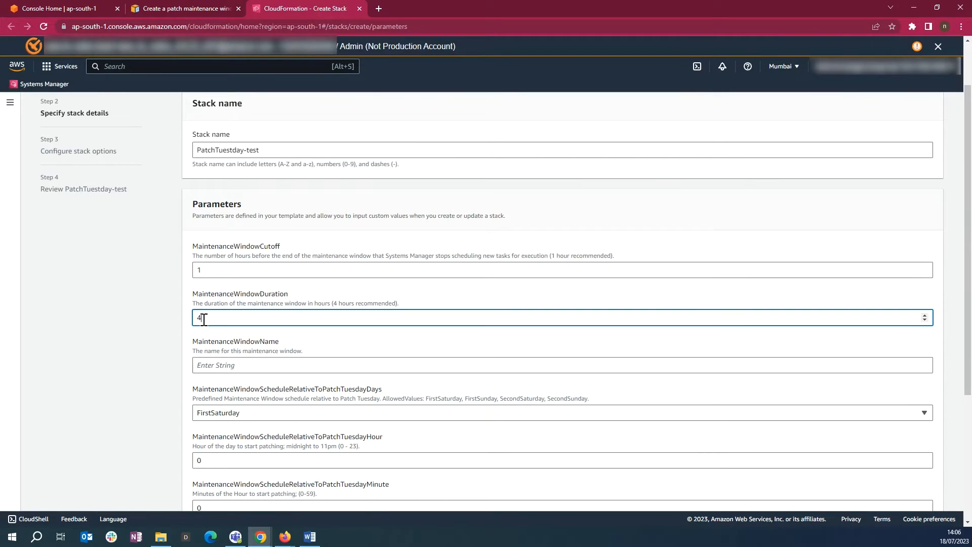
type("PatchTuesday-MW")
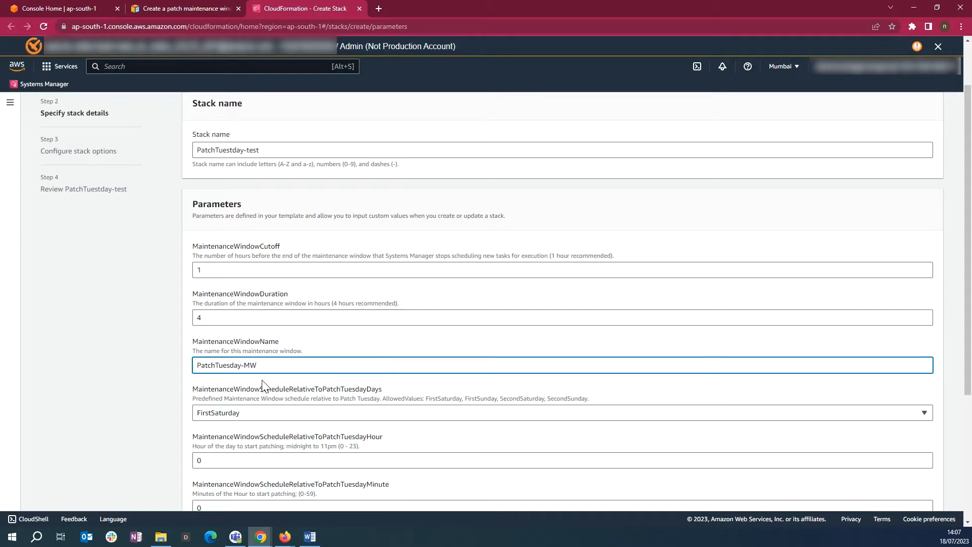
scroll("down", 3)
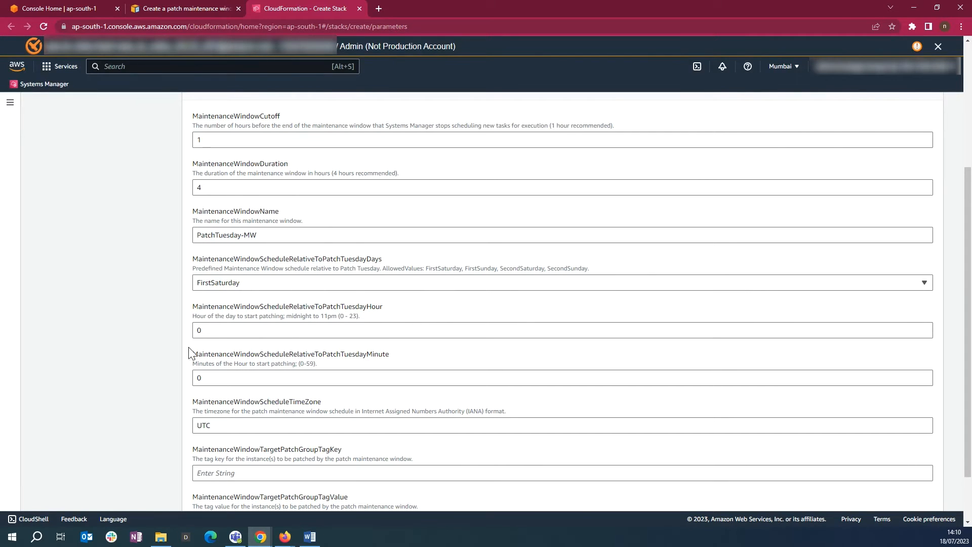
Set the schedule to hour 04, minute 15 and the tag key Patch Group with value True
type("04")
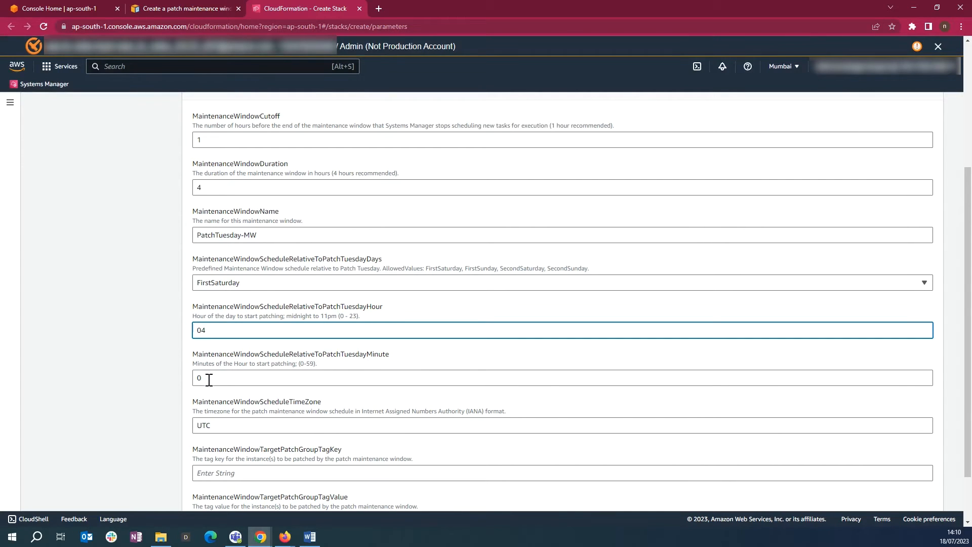
type("1")
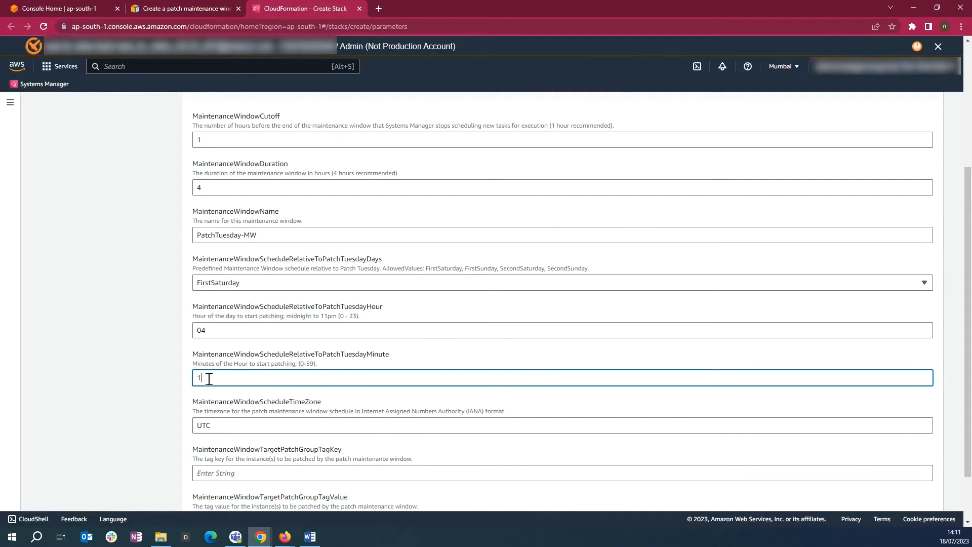
type("5")
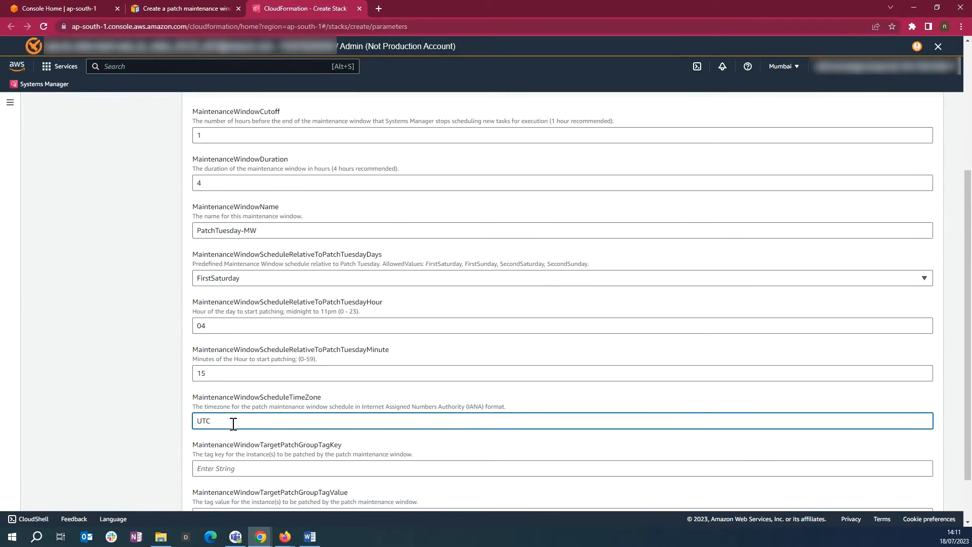
scroll("down", 3)
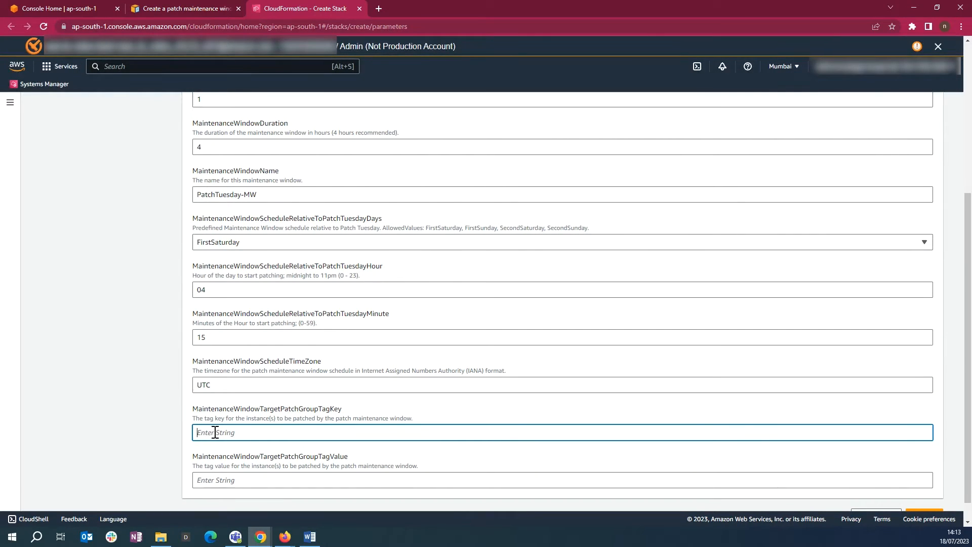
type("Patch Group")
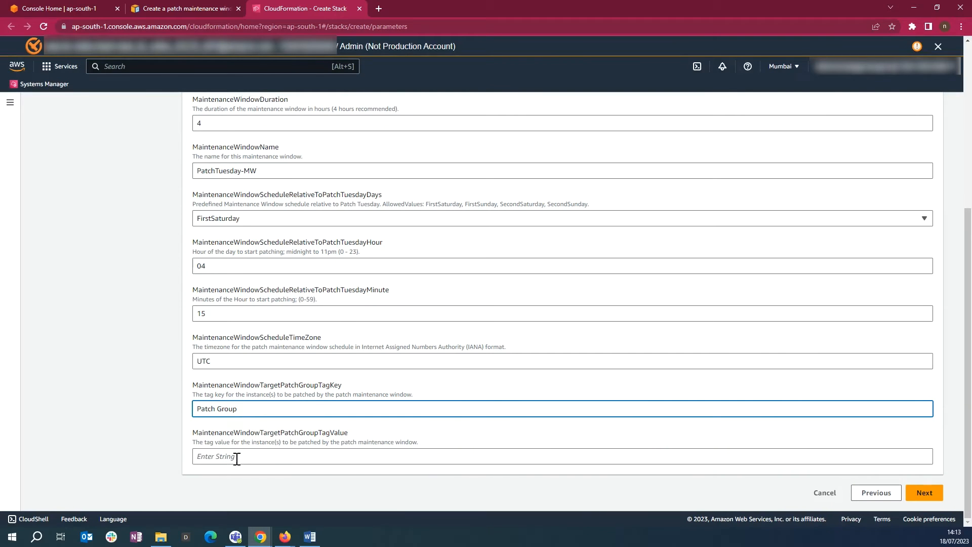
type("True")
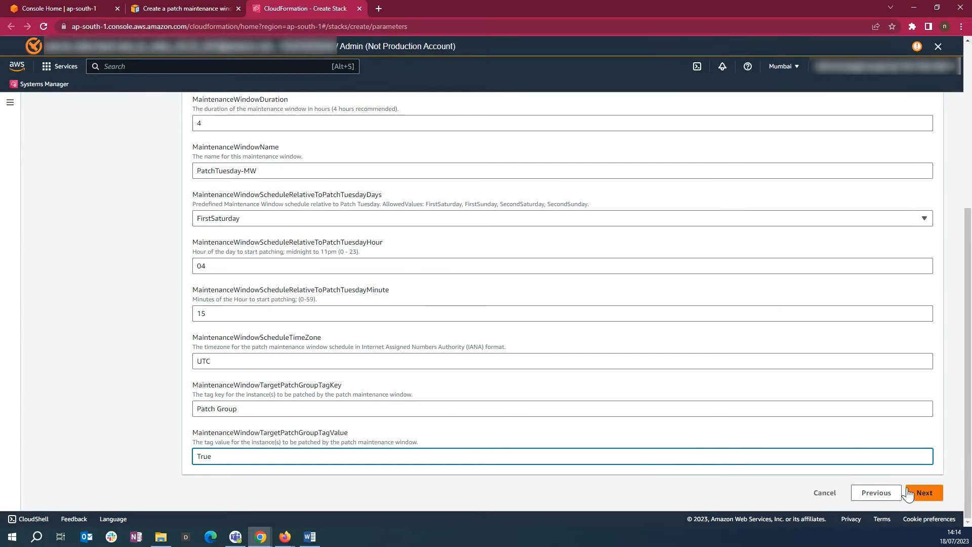
Advance through stack options and review with defaults and submit PatchTuesday-test for creation
left_click(924, 492)
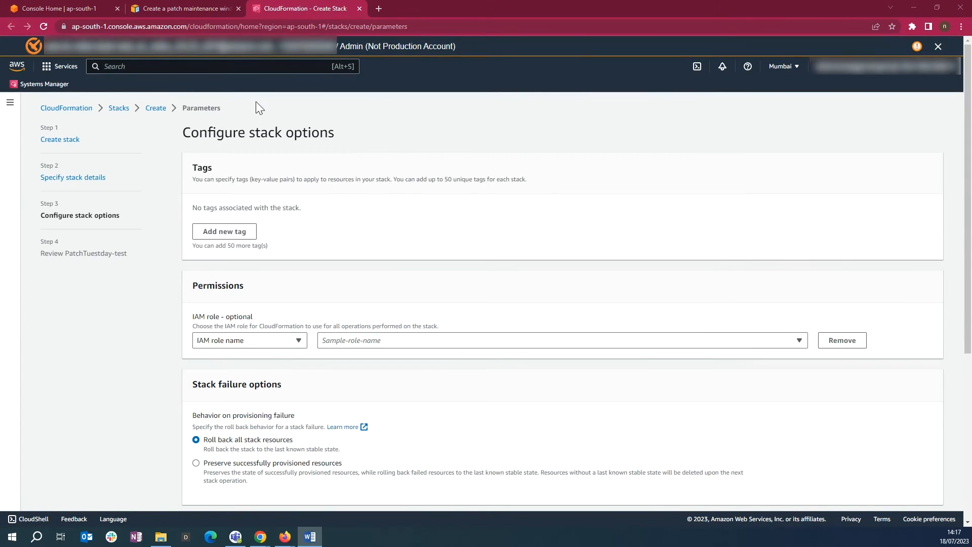
mouse_move(263, 111)
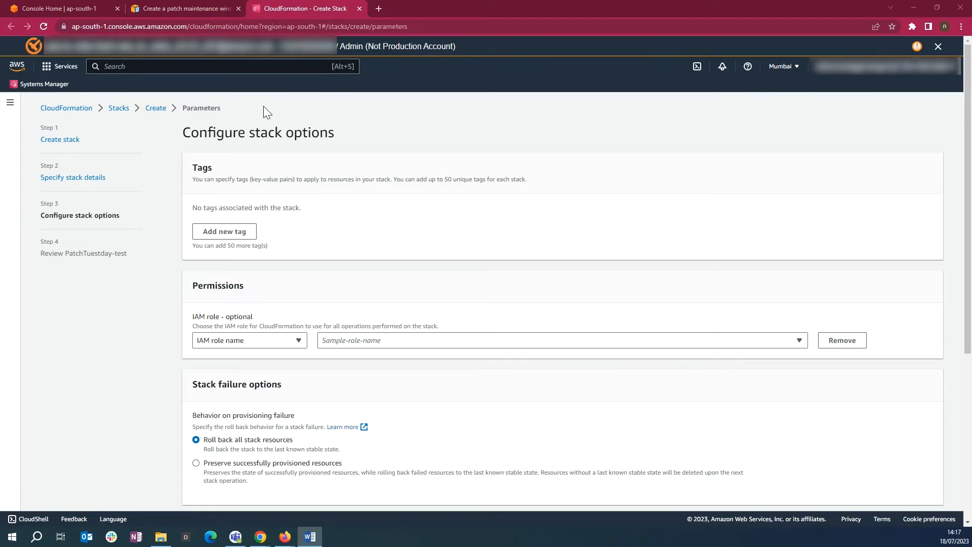
scroll("down", 3)
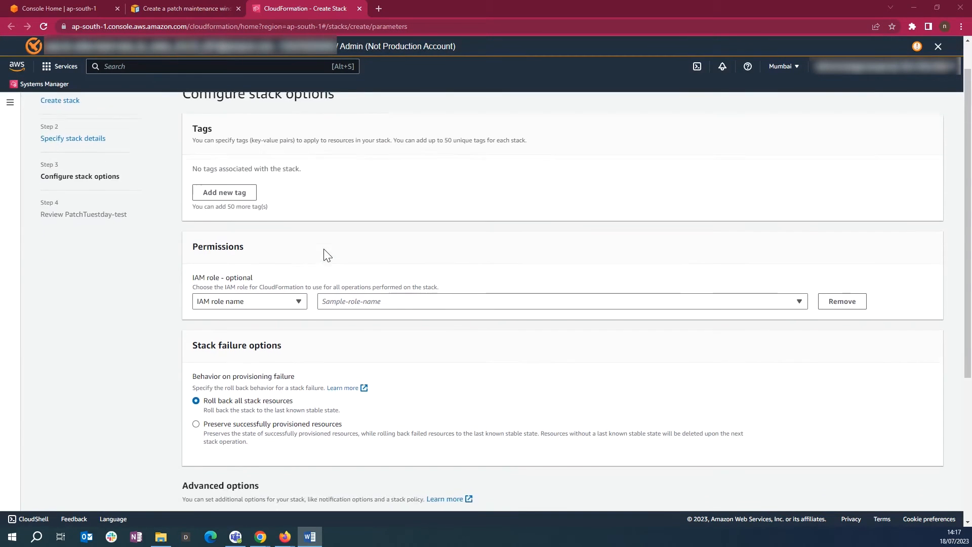
scroll("down", 3)
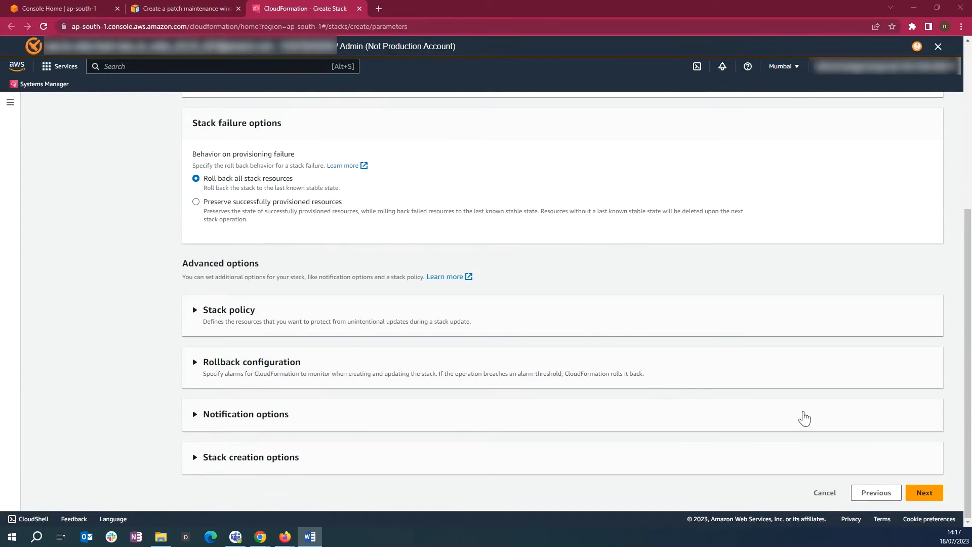
left_click(923, 493)
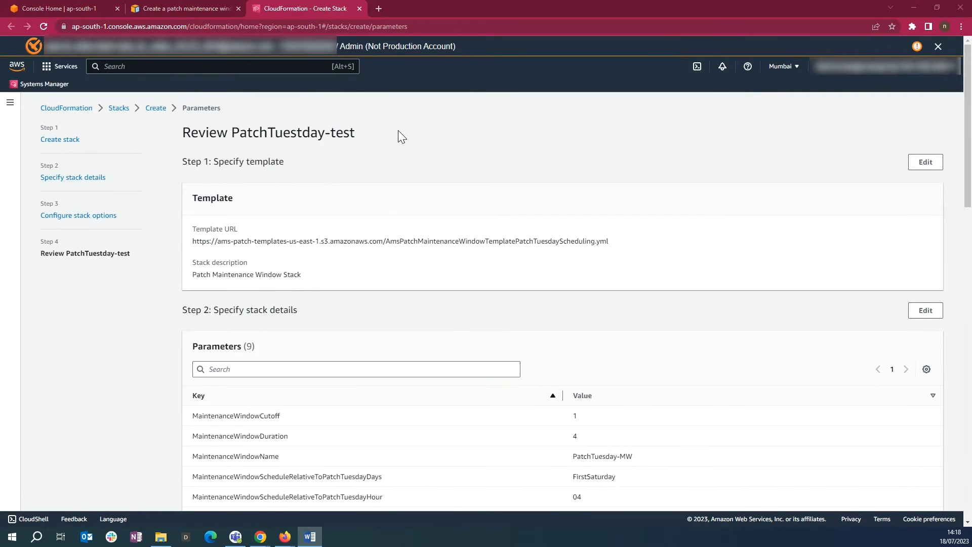
scroll("down", 3)
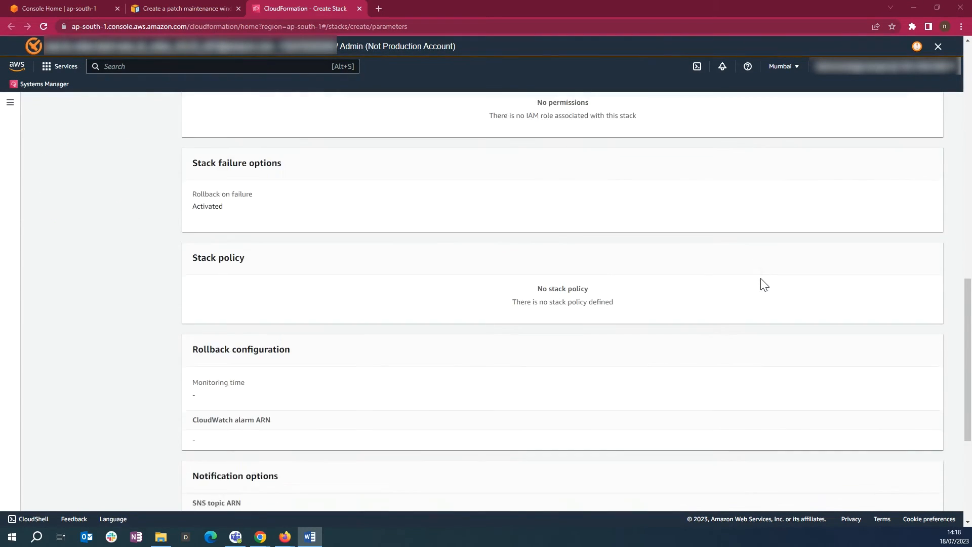
scroll("down", 3)
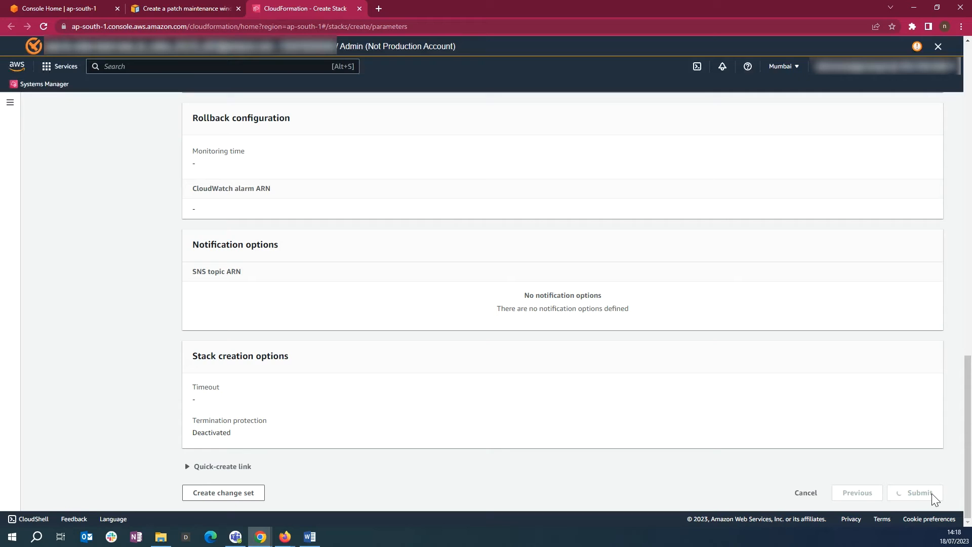
left_click(919, 492)
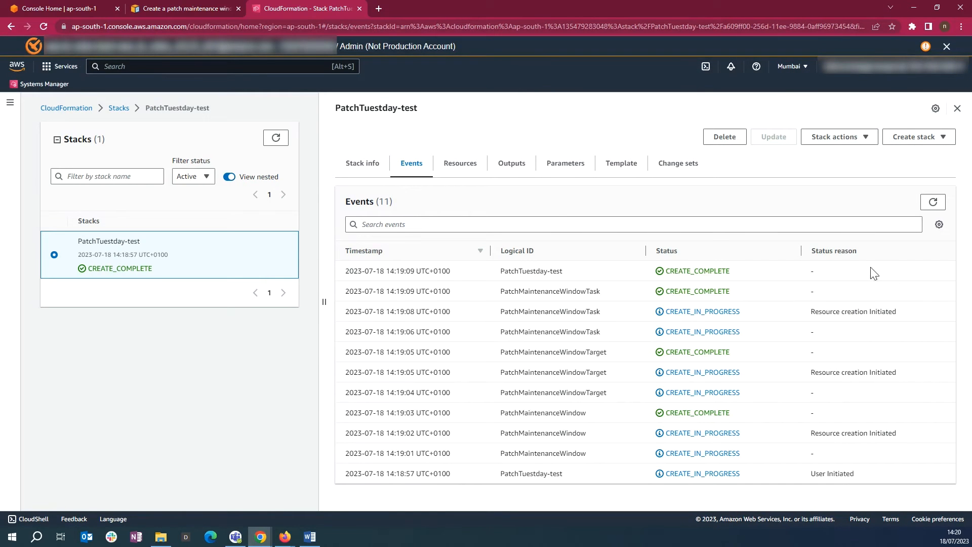
Switch from the completed stack's Events view back to the AMS Accelerate guide tab
left_click(460, 163)
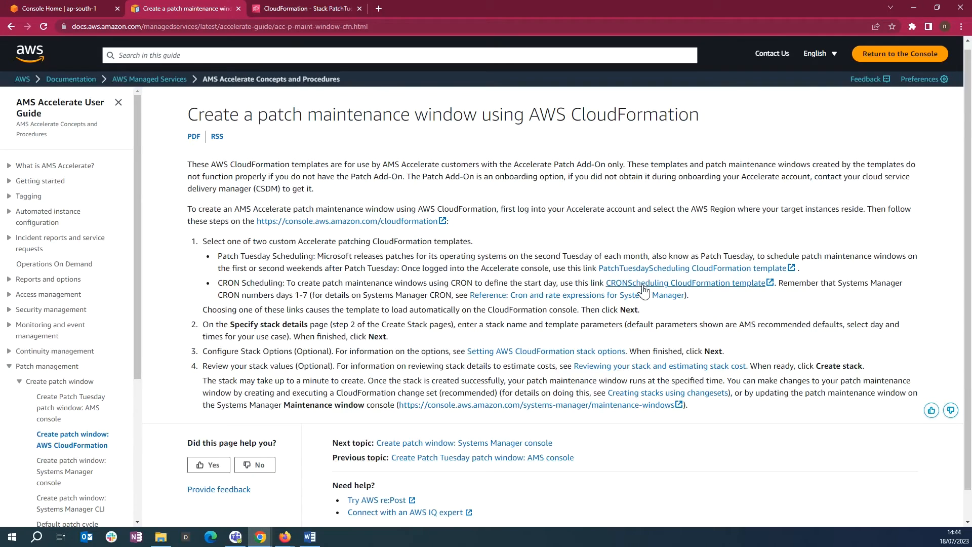
Launch the CRON scheduling template link, select its S3 URL, then return to Console Home
left_click(686, 282)
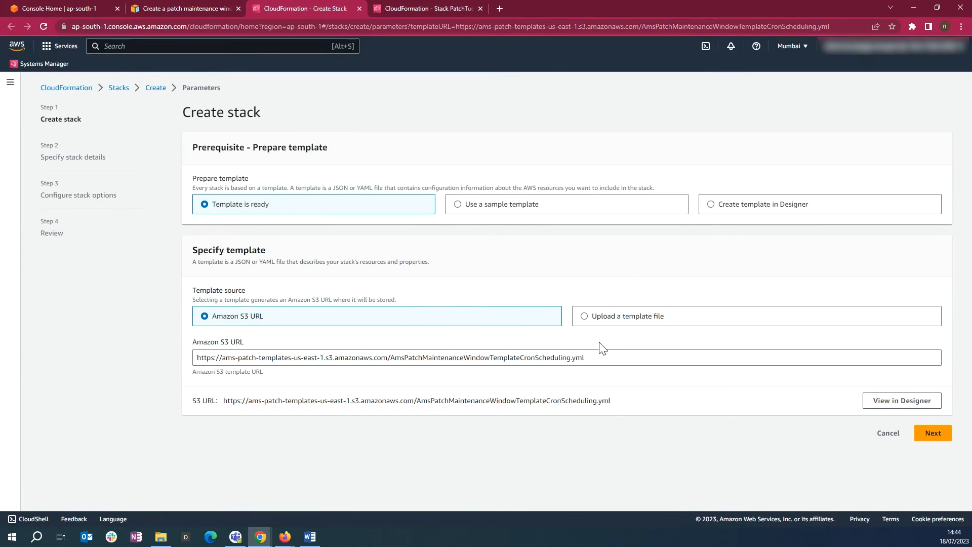
triple_click(389, 357)
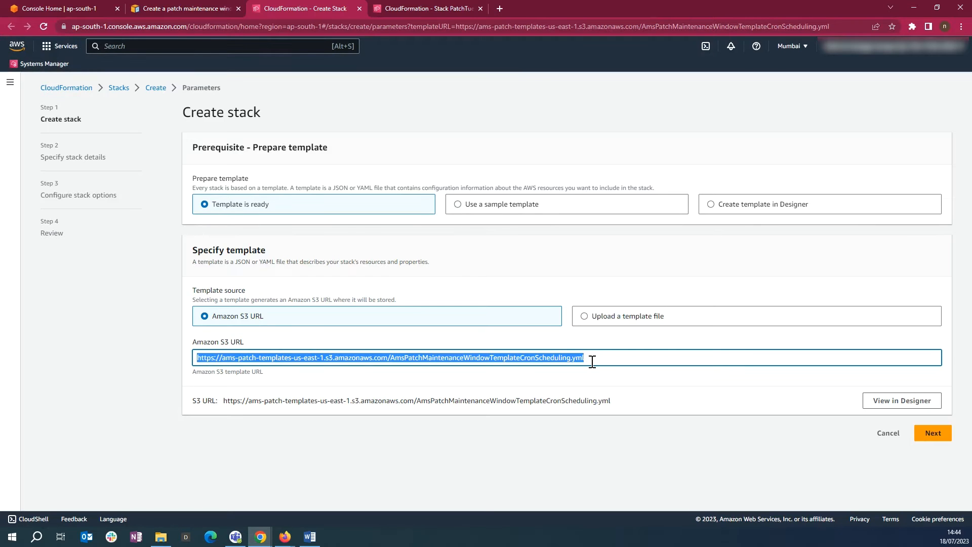
left_click(620, 9)
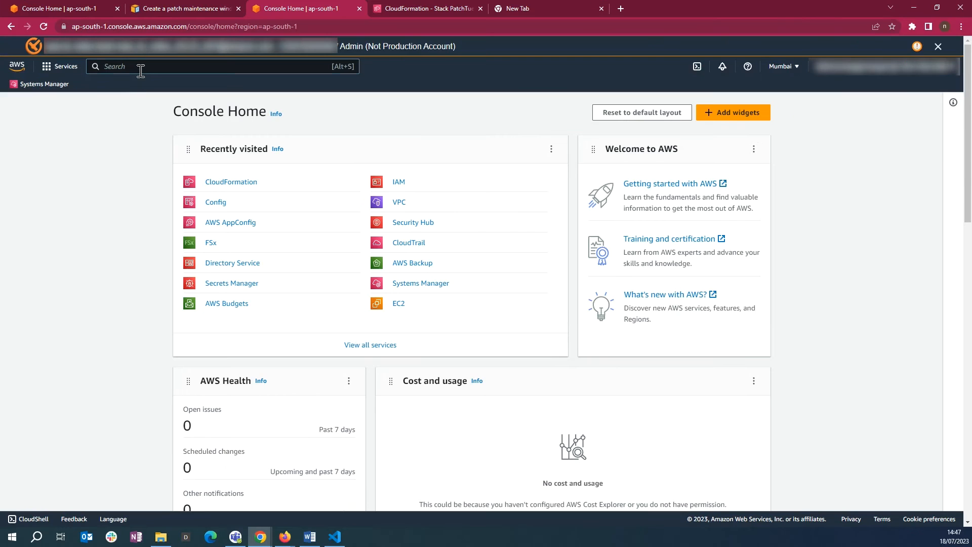
Find CloudFormation from the console search and start Create stack with new resources (standard)
type("cloudformation")
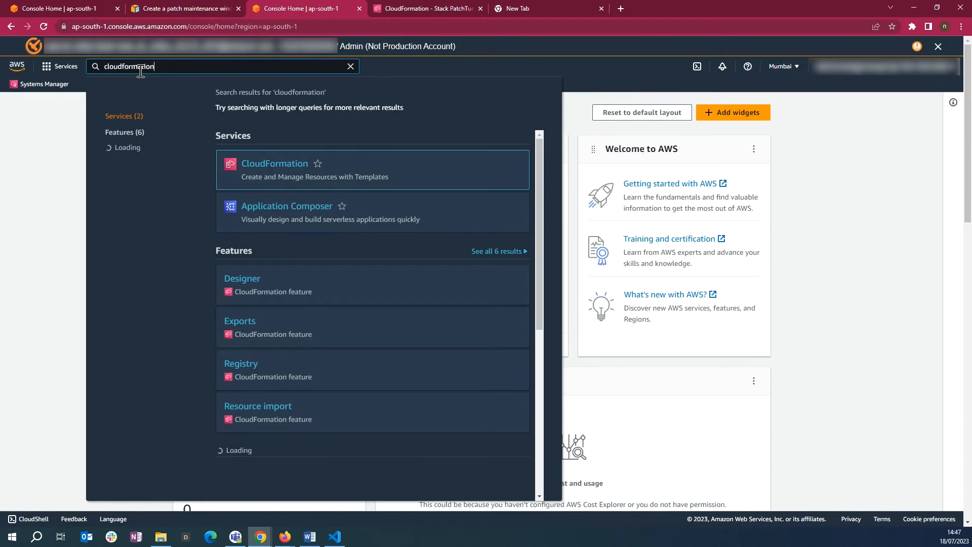
left_click(275, 163)
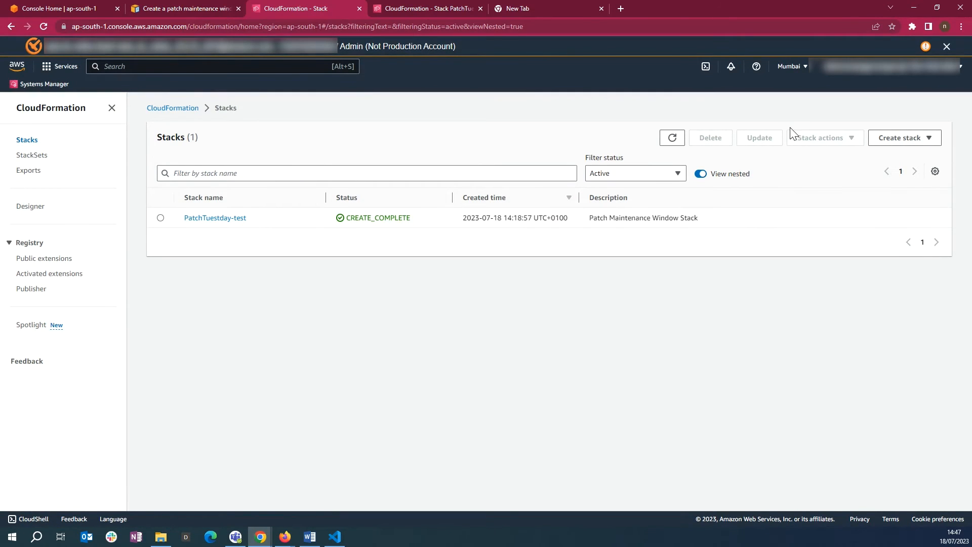
left_click(900, 138)
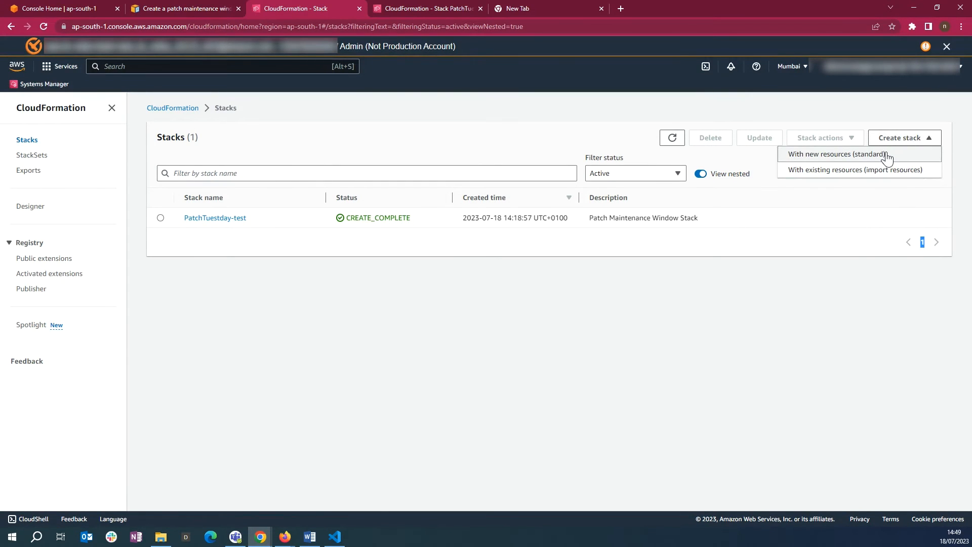
left_click(836, 154)
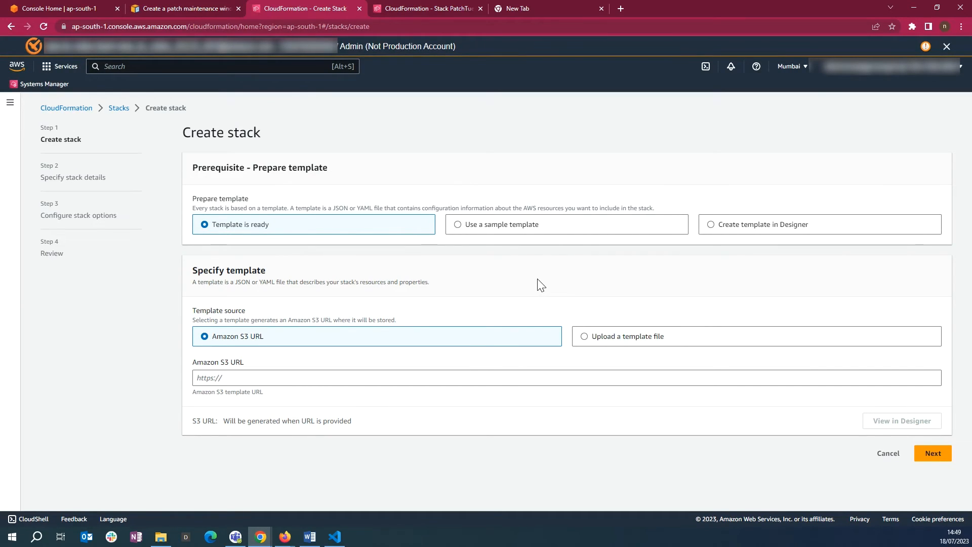
Upload AmsPatchMaintenanceWindowTemplateCronScheduling (2).yml from Downloads as the template file
left_click(583, 336)
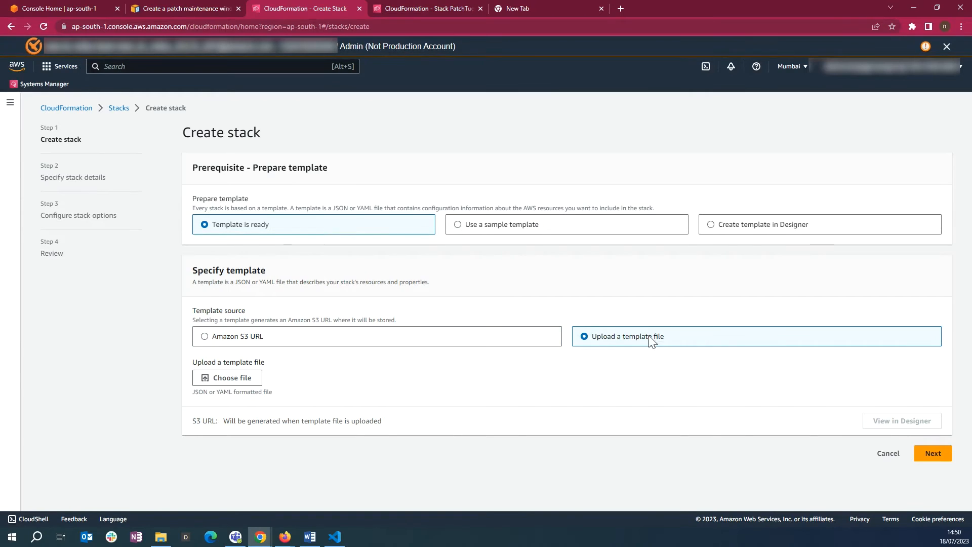
left_click(227, 378)
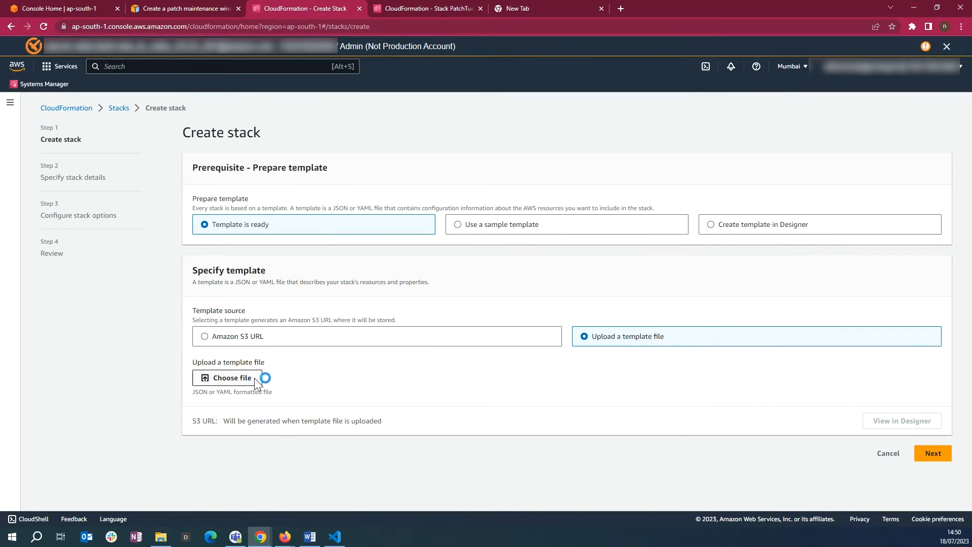
left_click(227, 377)
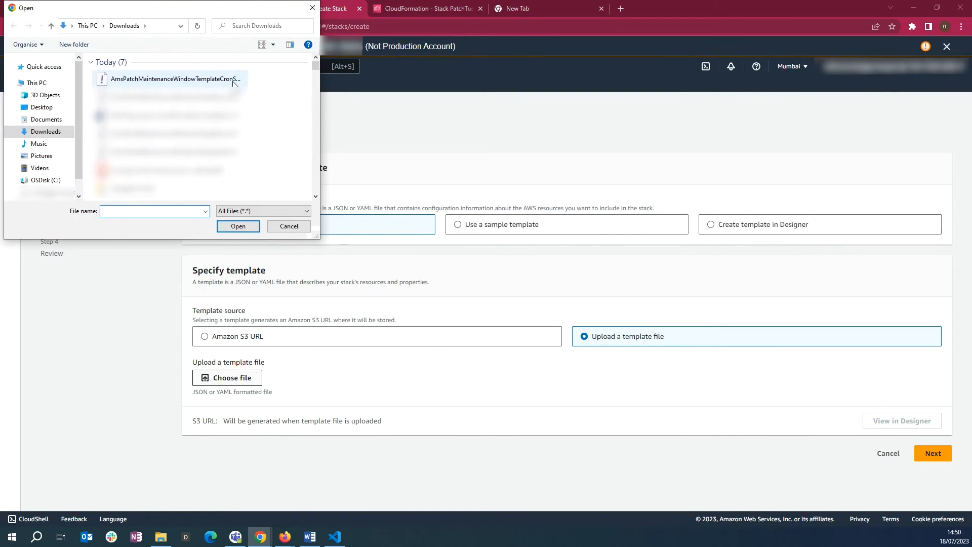
left_click(175, 79)
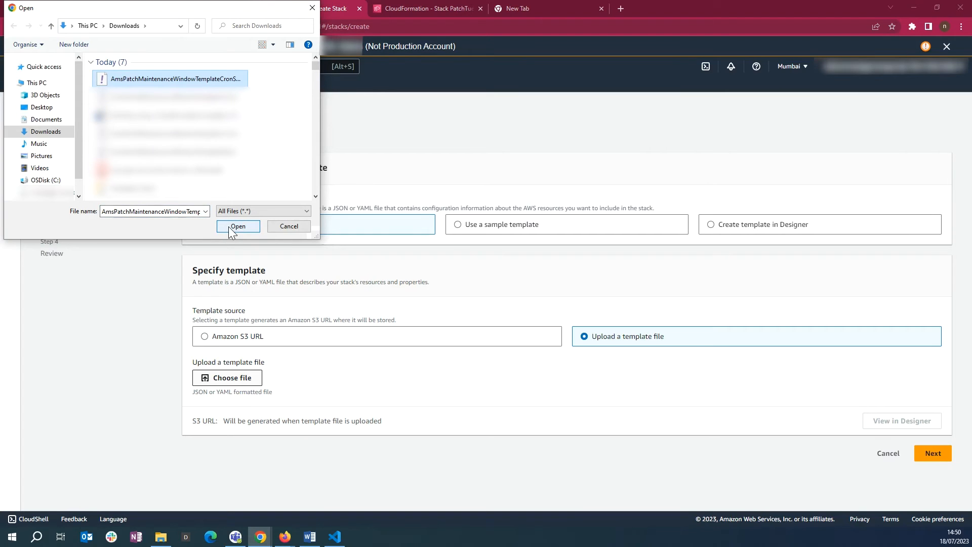
left_click(237, 225)
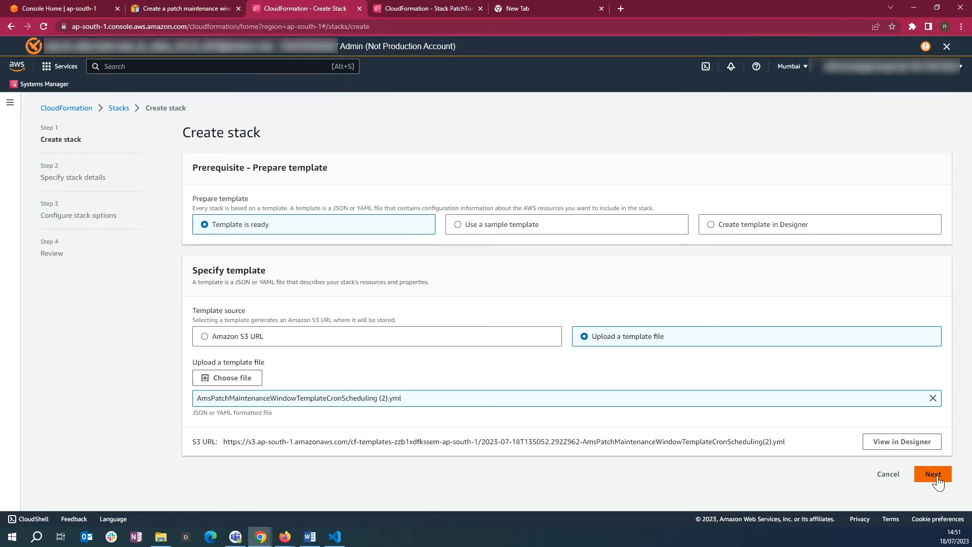
Continue to stack details and set cutoff 1 and maintenance window name CustomCron-MW
left_click(933, 474)
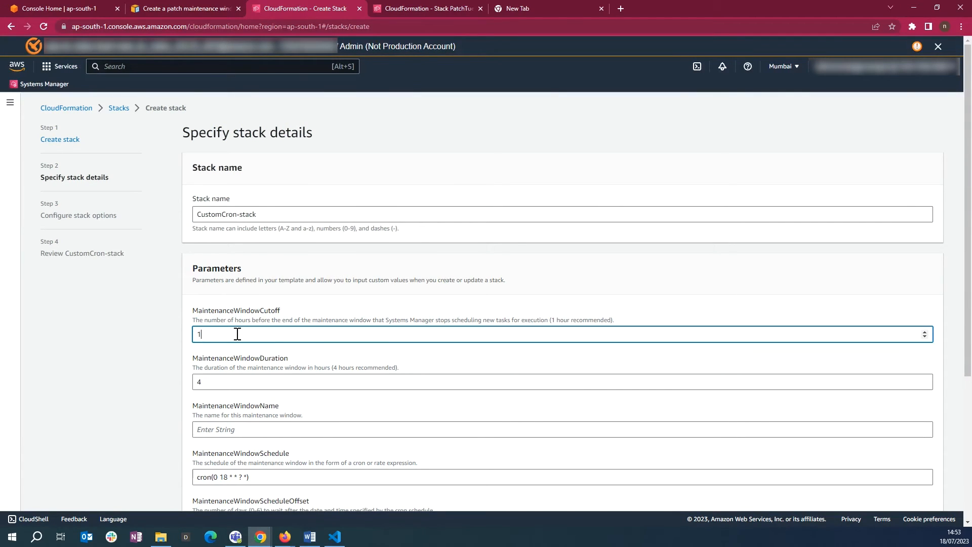
scroll("down", 3)
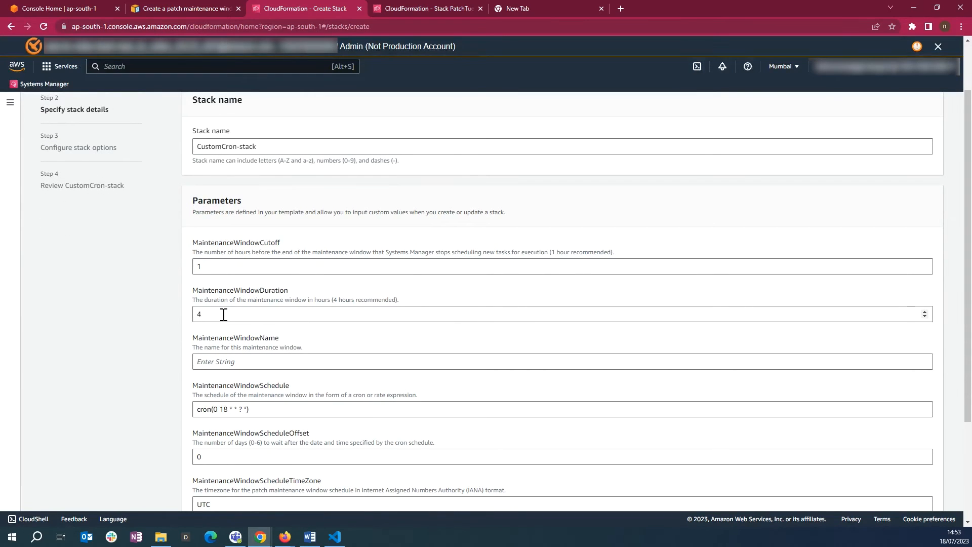
scroll("down", 3)
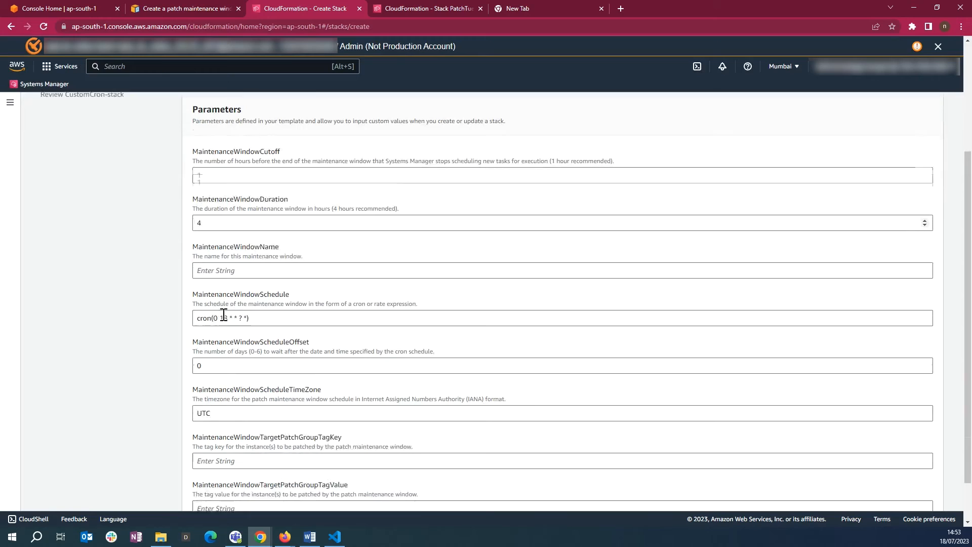
type("1")
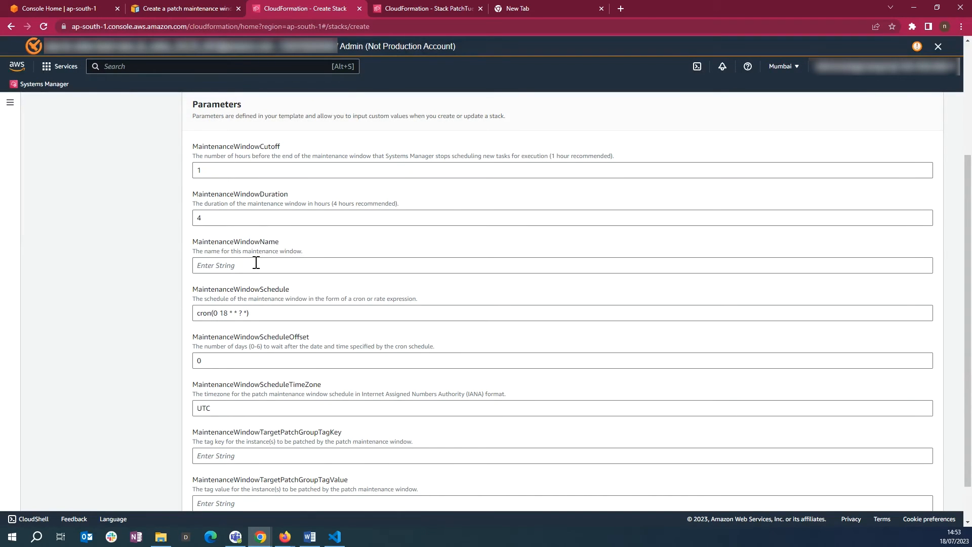
type("CustomCron")
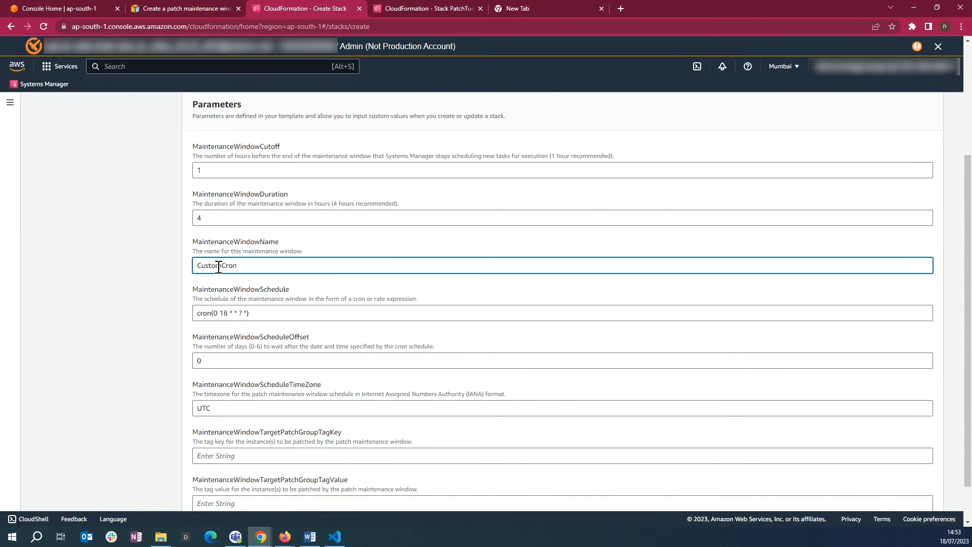
type("-MW")
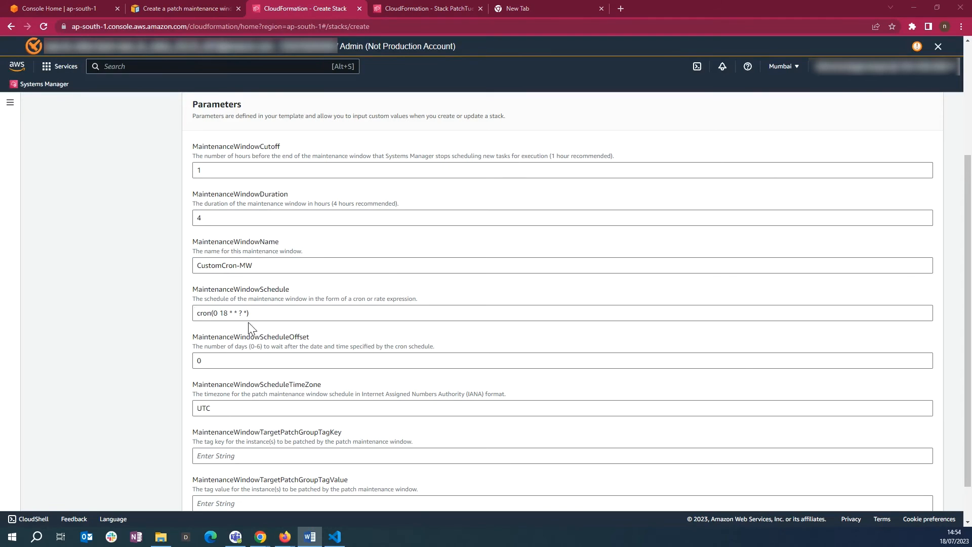
Keep schedule cron(0 18 * * ? *) in UTC and set tag Patch Group value True
left_click(435, 313)
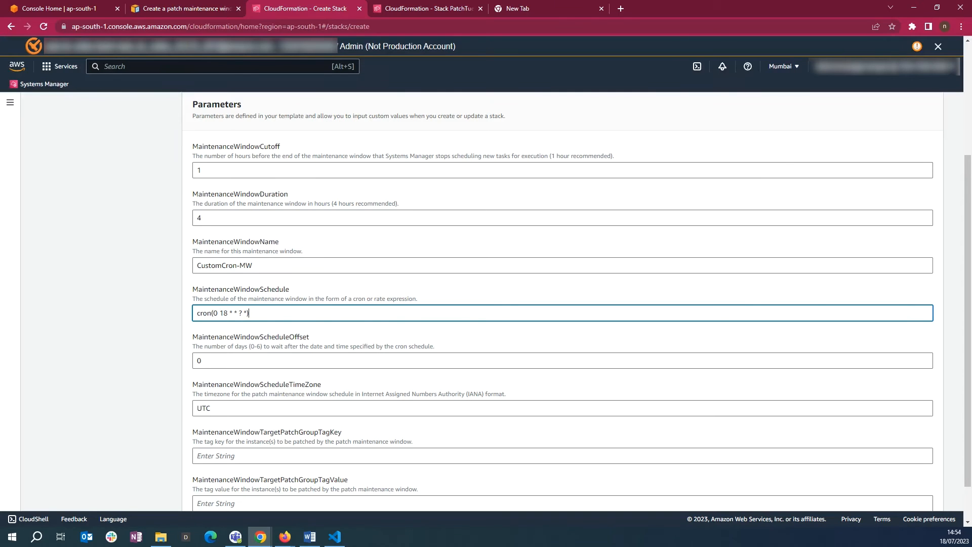
left_click(558, 408)
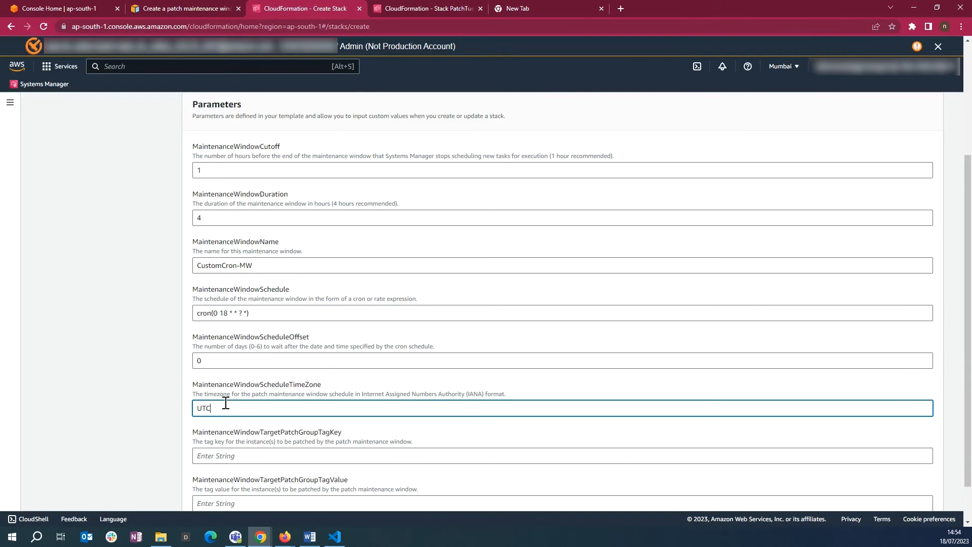
scroll("down", 3)
type("Patch Group")
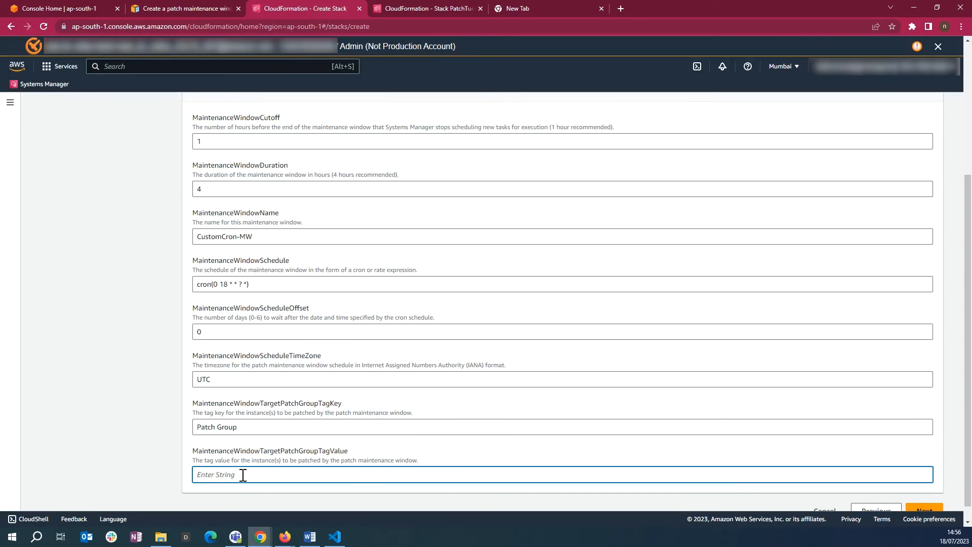
type("True")
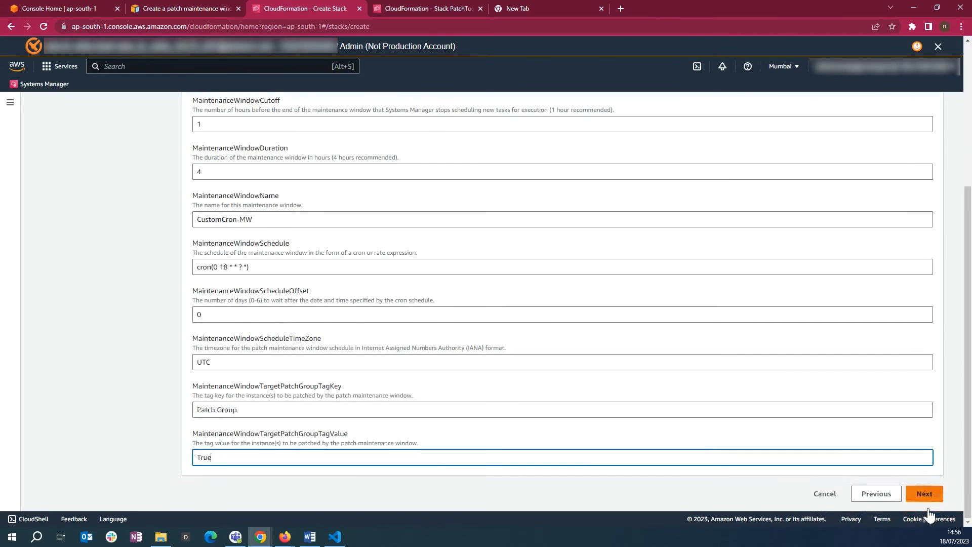
Advance through stack options and review with defaults and submit CustomCron-stack for creation
left_click(925, 493)
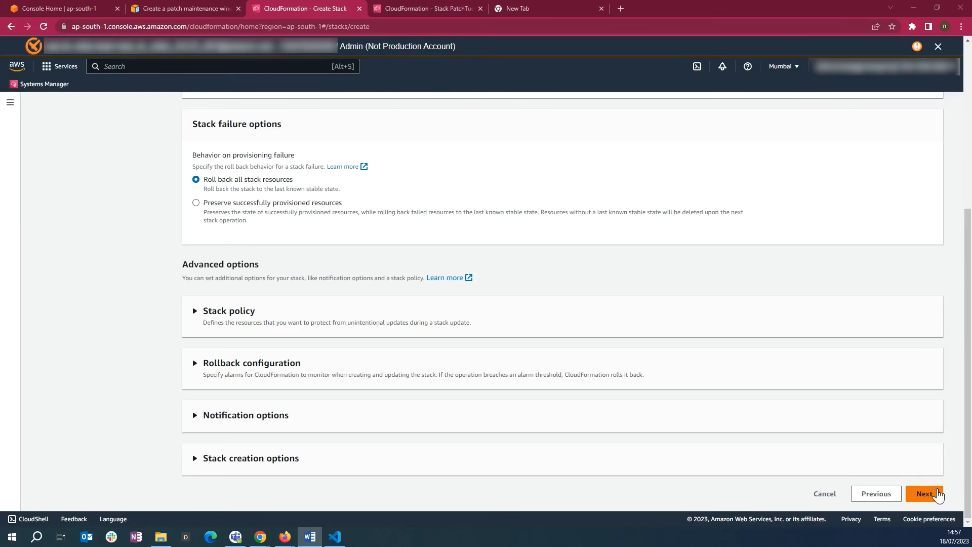
left_click(924, 493)
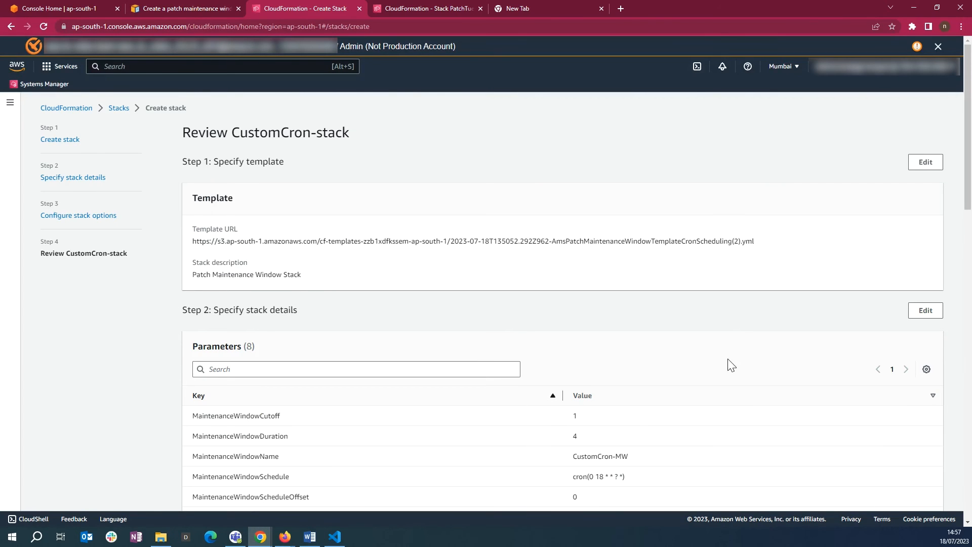
scroll("down", 3)
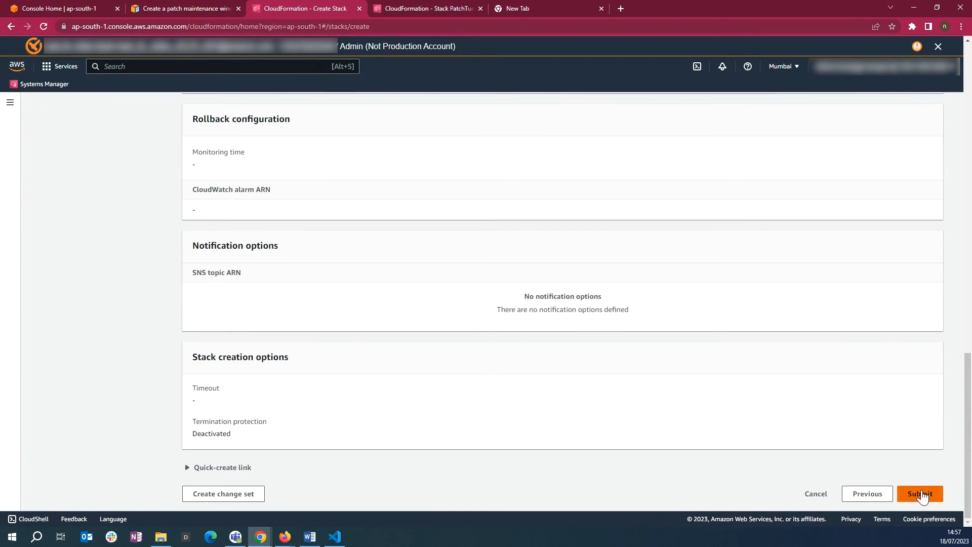
left_click(920, 493)
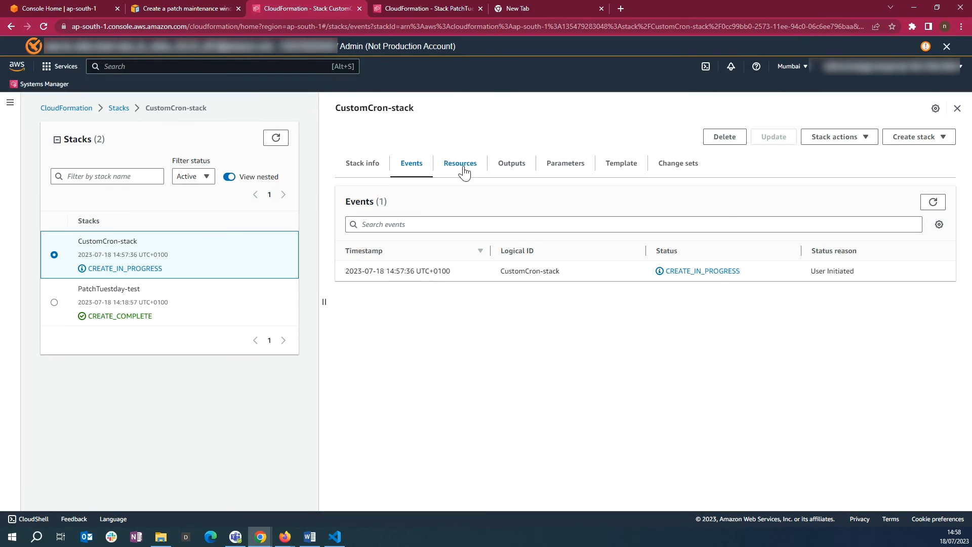
Review CustomCron-stack's maintenance window, target and task resources, then select PatchTuesday-test
left_click(459, 163)
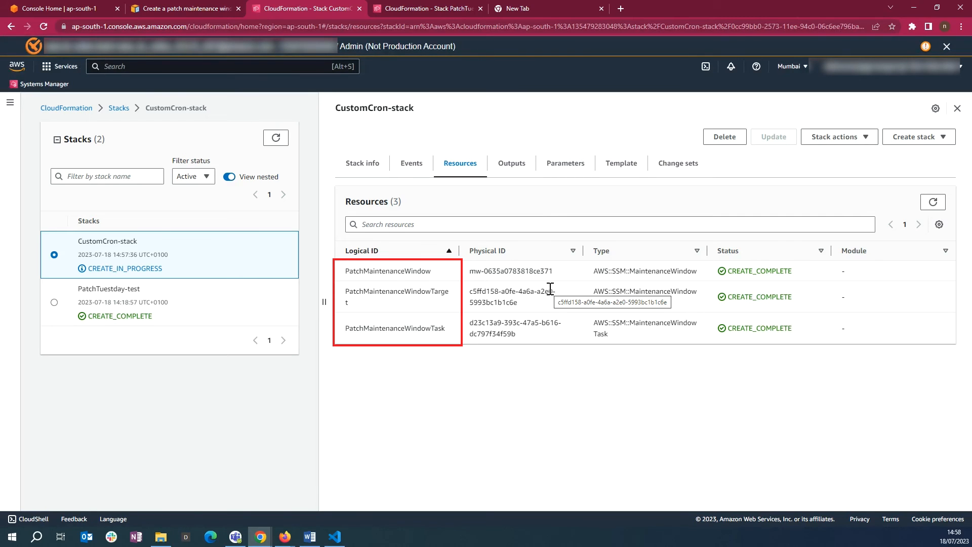
left_click(110, 289)
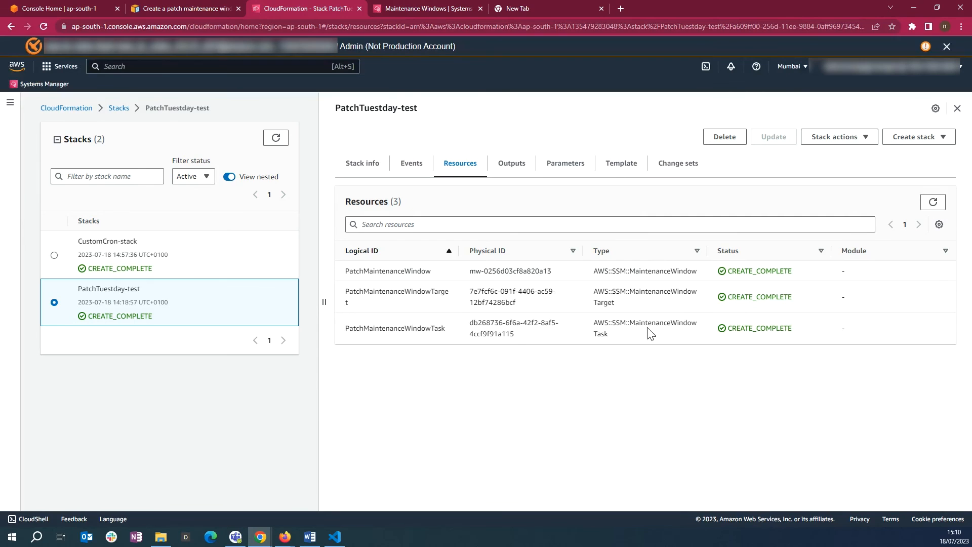
View PatchTuesday-test's YAML template with its maintenance window target and patch task definitions
left_click(621, 163)
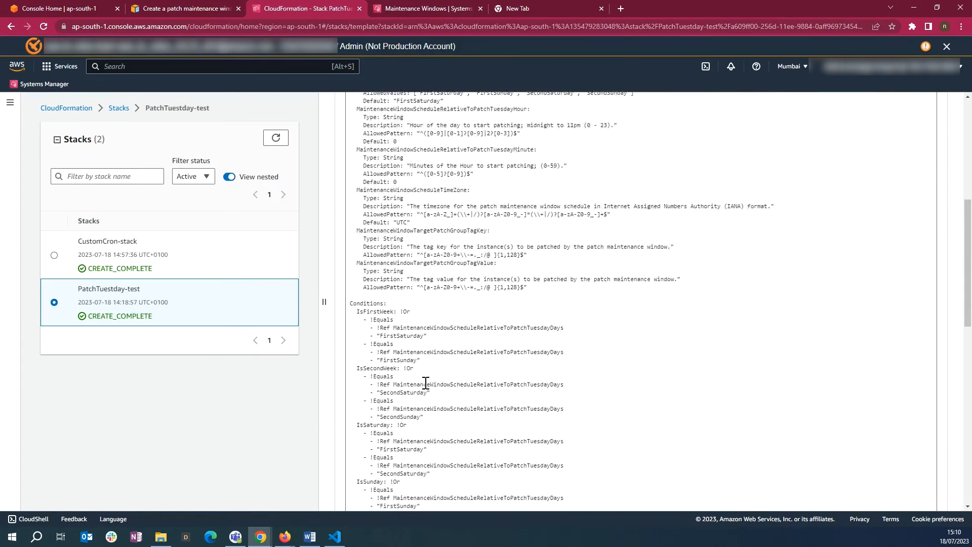
scroll("down", 3)
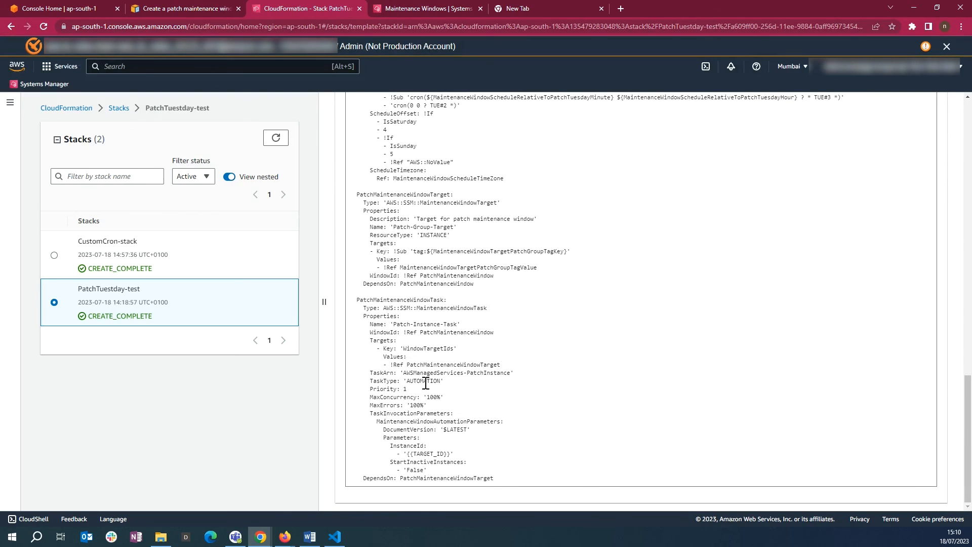